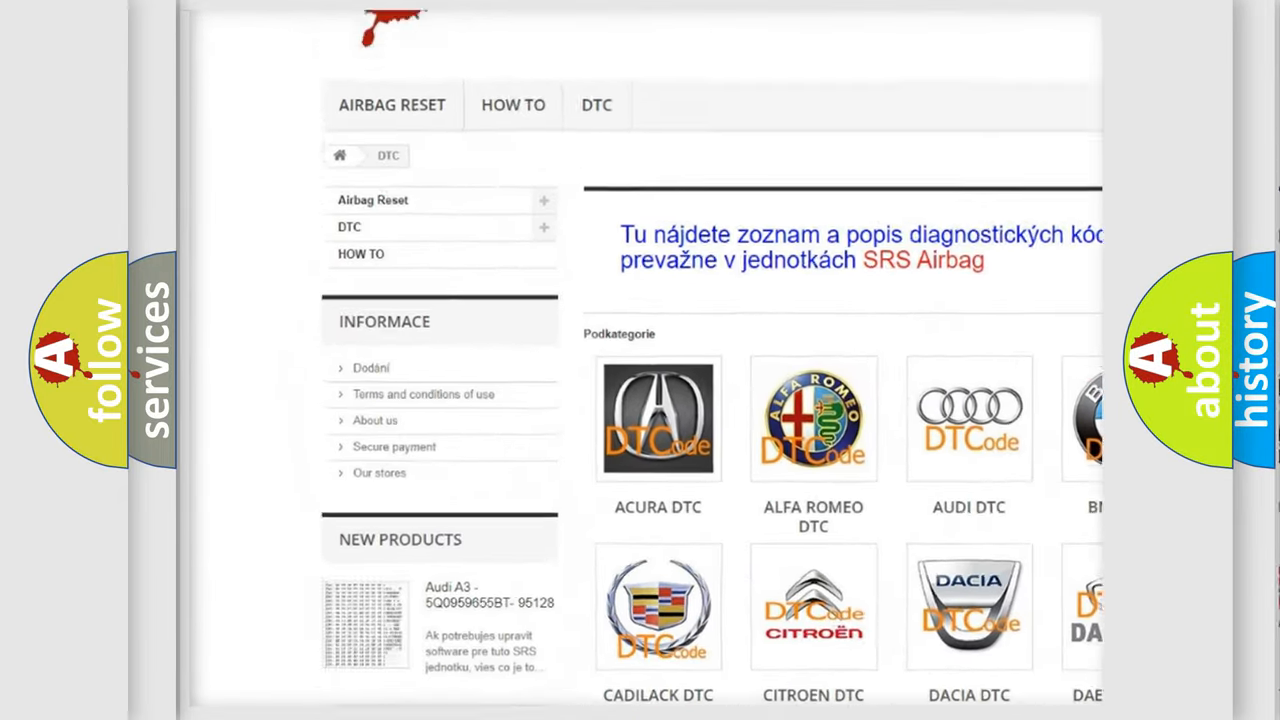
scroll(down, 3)
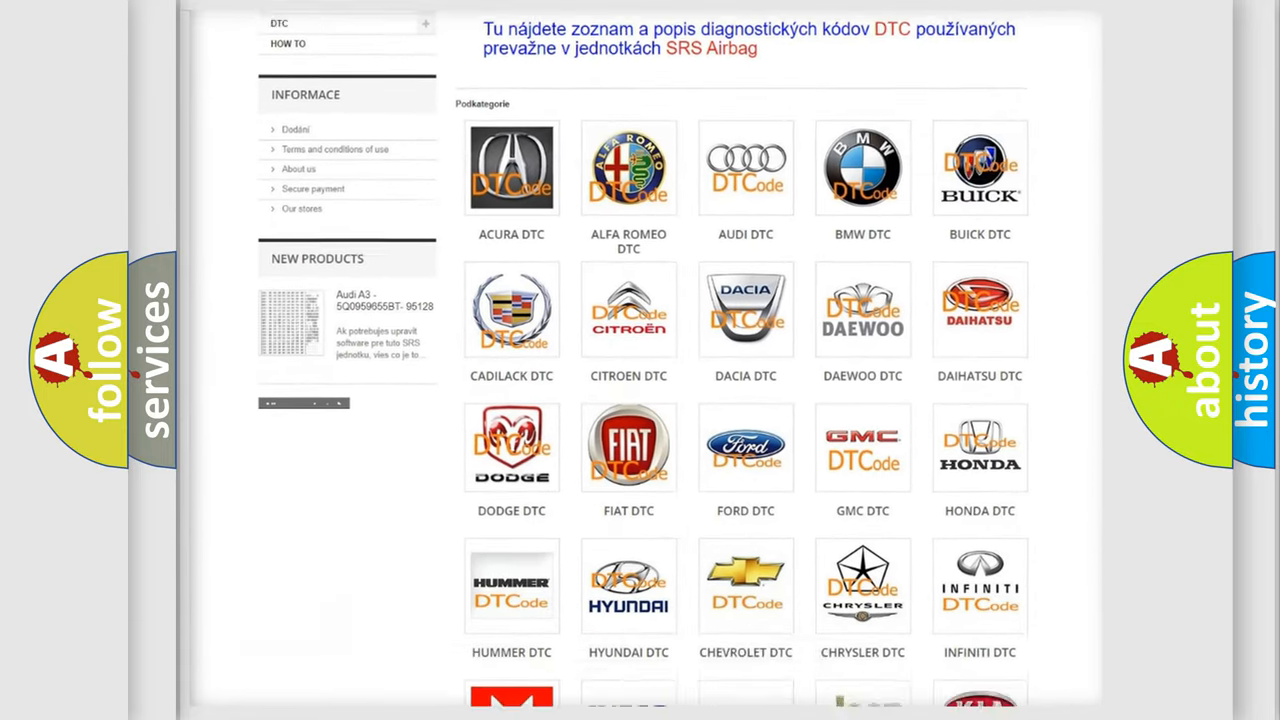
scroll(down, 3)
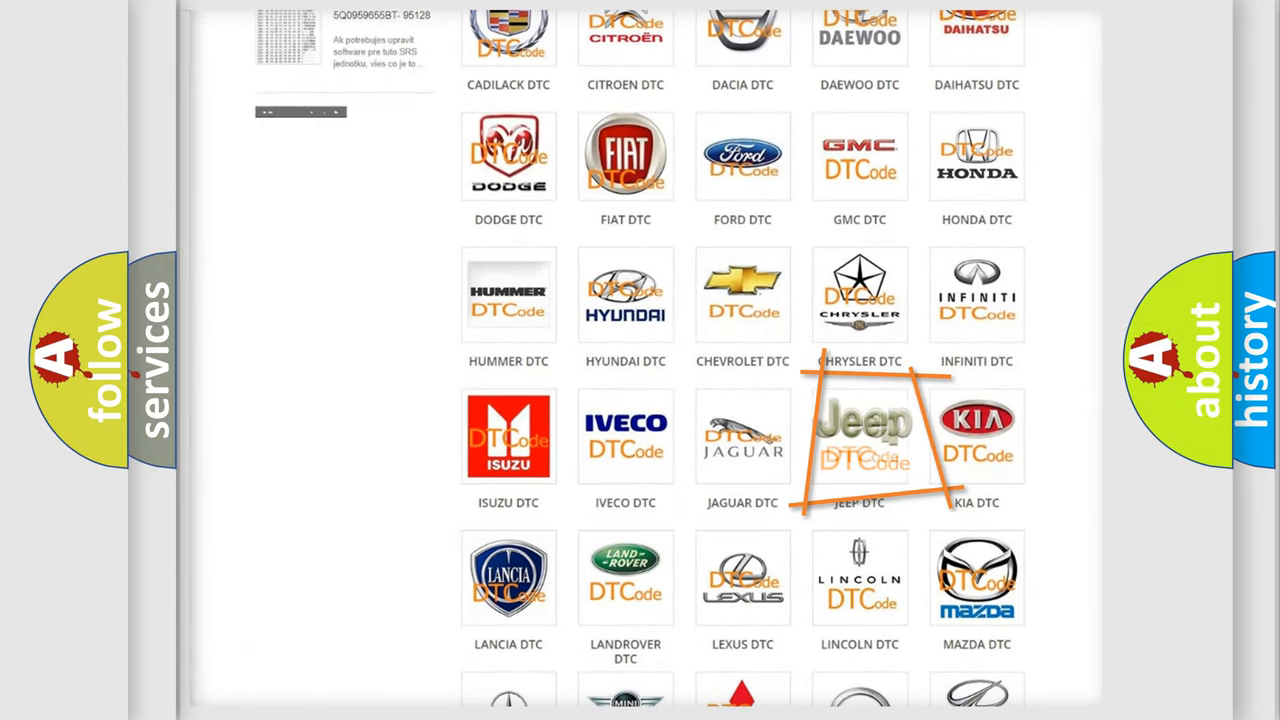